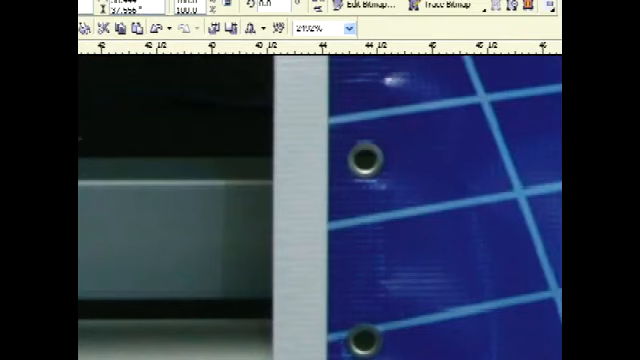
mouse_move(332, 168)
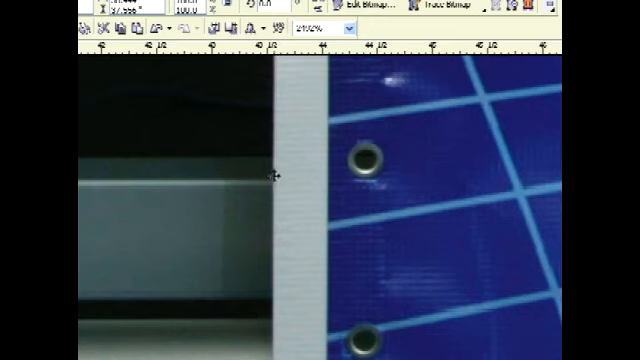
mouse_move(308, 190)
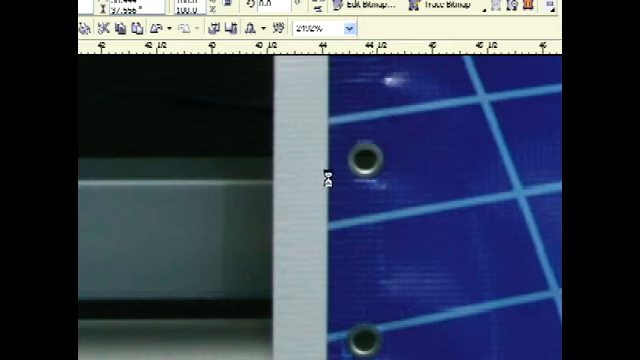
mouse_move(324, 336)
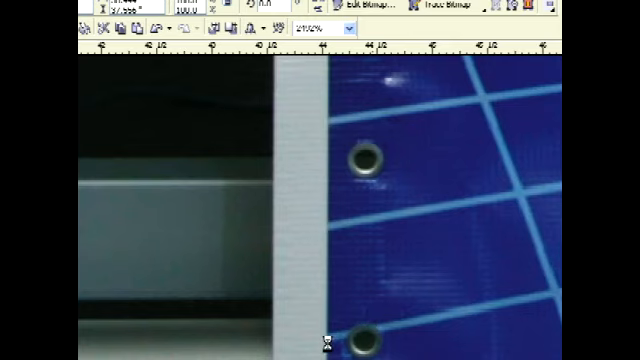